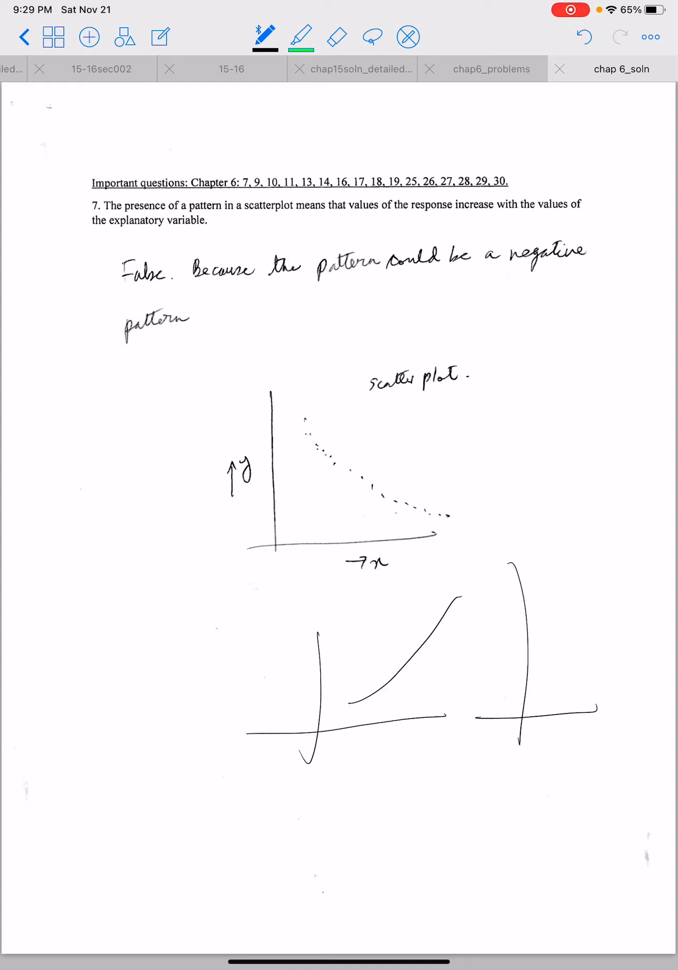
# Step: Sketch another set of scatterplot axes on question 7, then scroll down toward question 9
pyautogui.moveTo(544, 594); pyautogui.dragTo(650, 659)
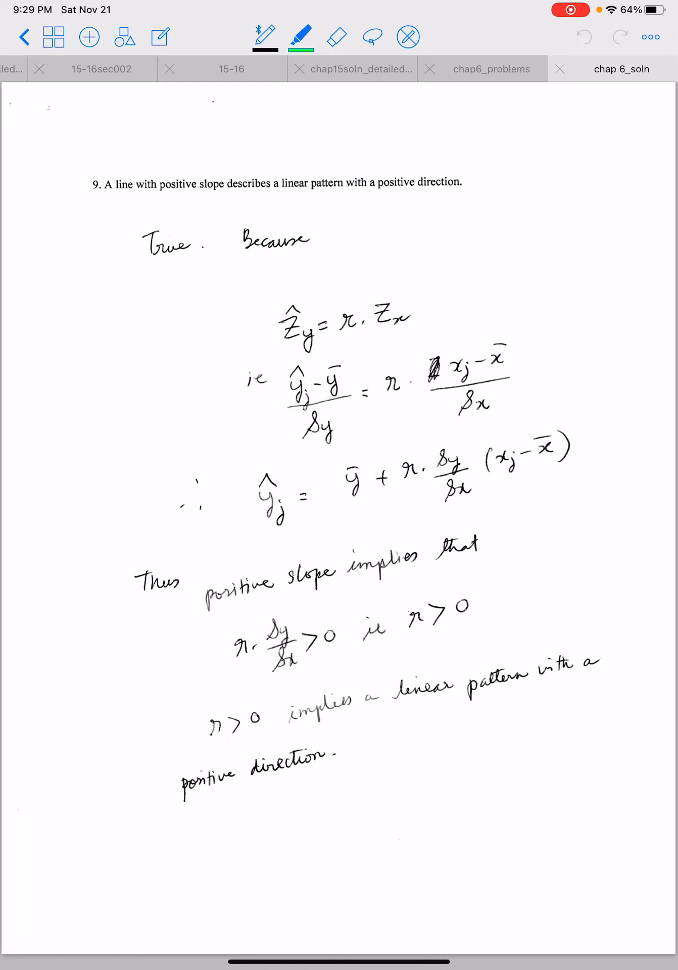
pyautogui.scroll(-3)
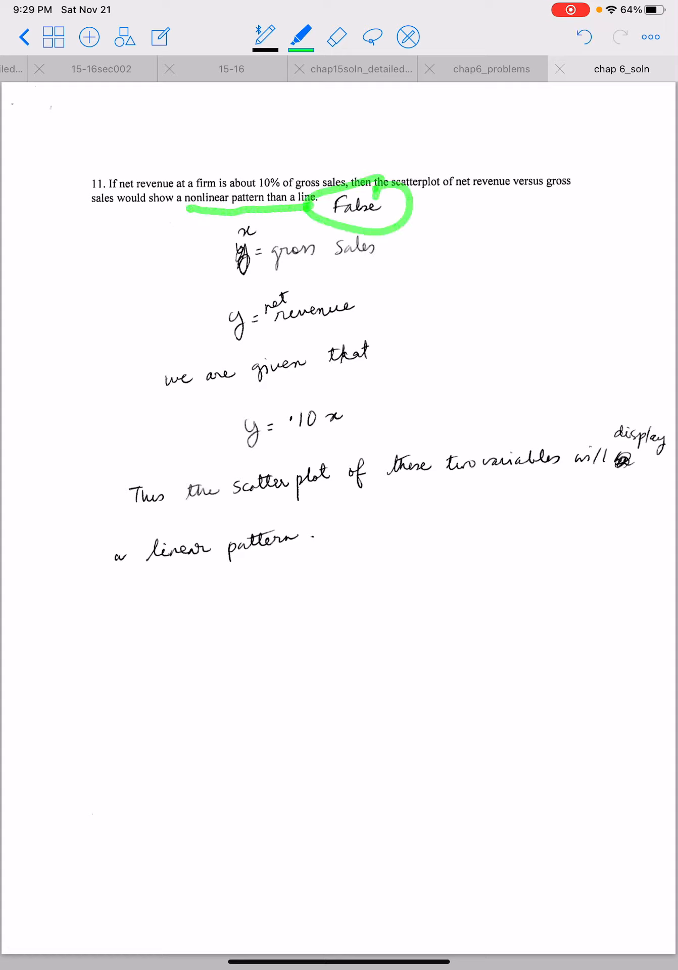
# Step: Handwrite question 11's working showing y = .10x gives a linear pattern
pyautogui.moveTo(229, 421); pyautogui.dragTo(352, 421)
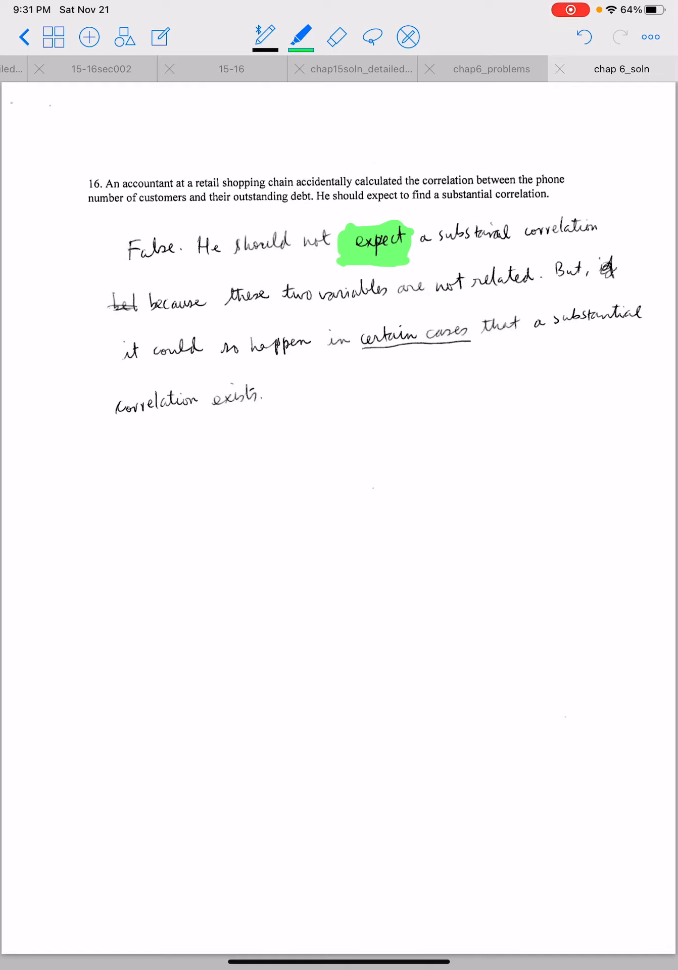
# Step: Scroll down past question 16 to reach question 17
pyautogui.scroll(-3)
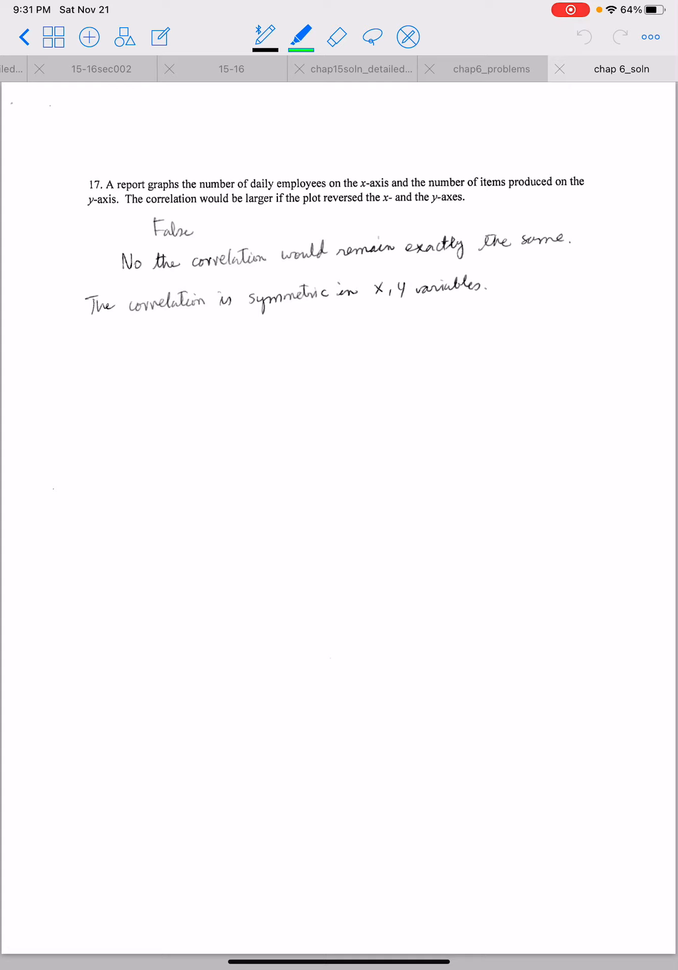
# Step: Draw green strokes under question 17's statement about reversing the x- and y-axes
pyautogui.moveTo(383, 219); pyautogui.dragTo(470, 218)
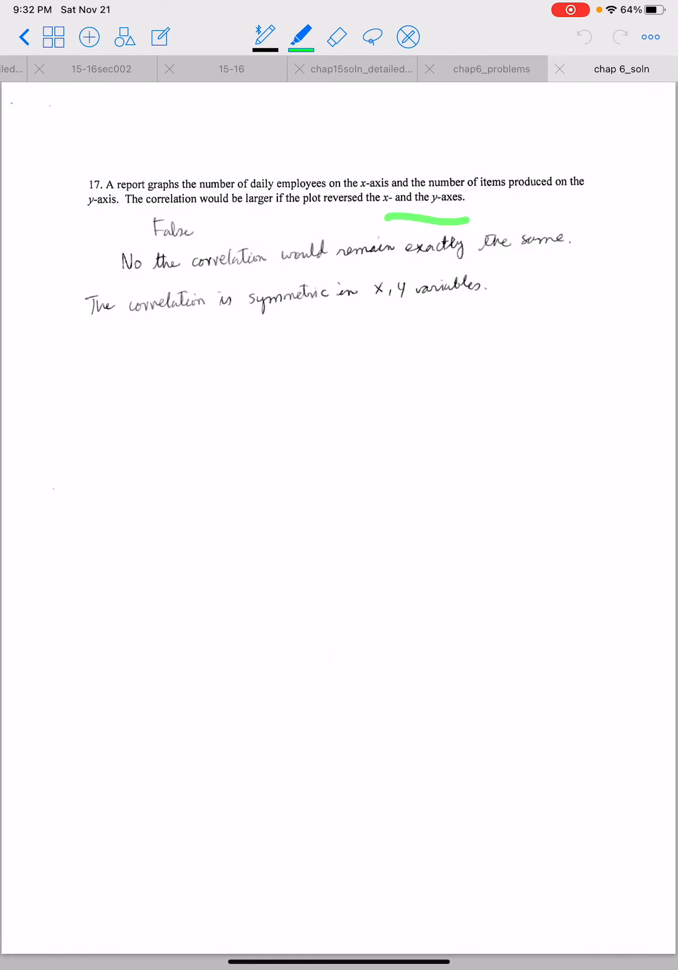
pyautogui.moveTo(151, 237); pyautogui.dragTo(204, 236)
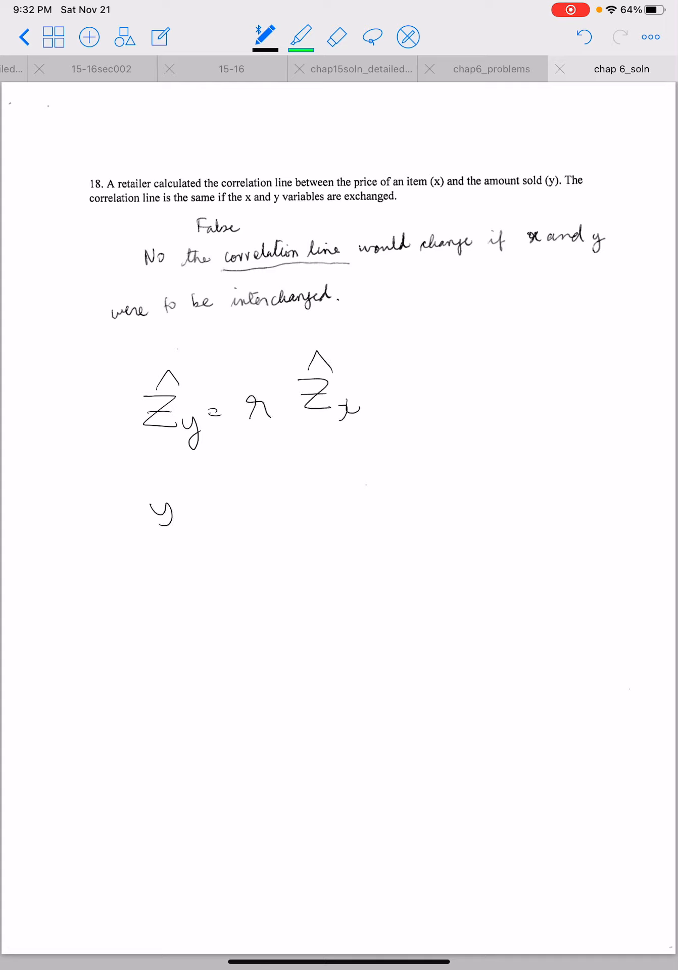
# Step: Handwrite the z-score equation with an arrow note, then x̂ = x̄ + r·sx/sy (x_j − ȳ)
pyautogui.moveTo(421, 368); pyautogui.dragTo(507, 355)
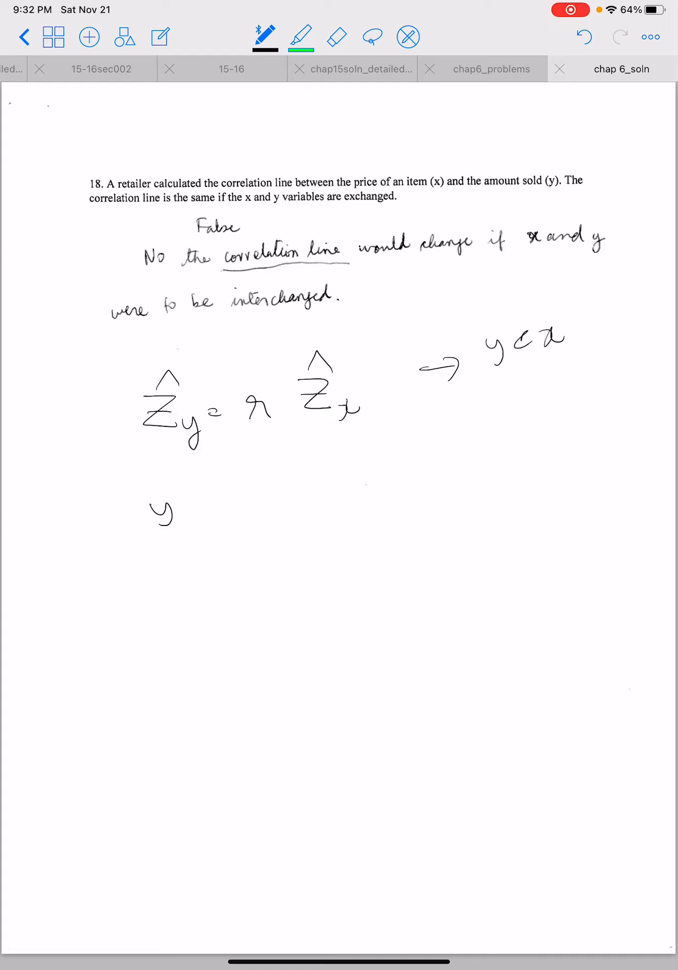
pyautogui.moveTo(151, 489); pyautogui.dragTo(222, 547)
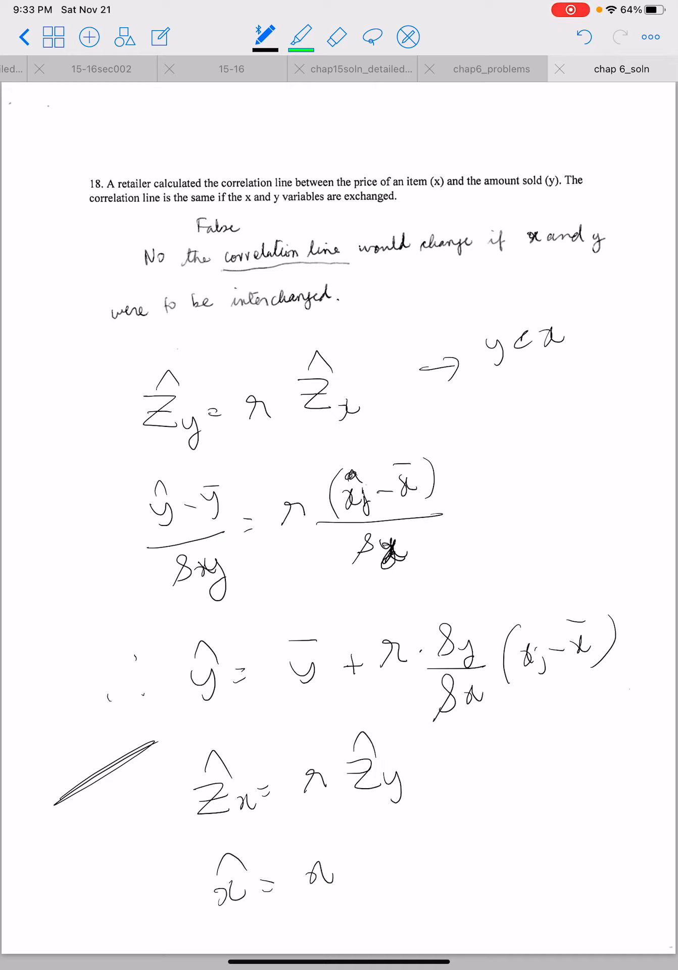
pyautogui.moveTo(303, 866); pyautogui.dragTo(420, 853)
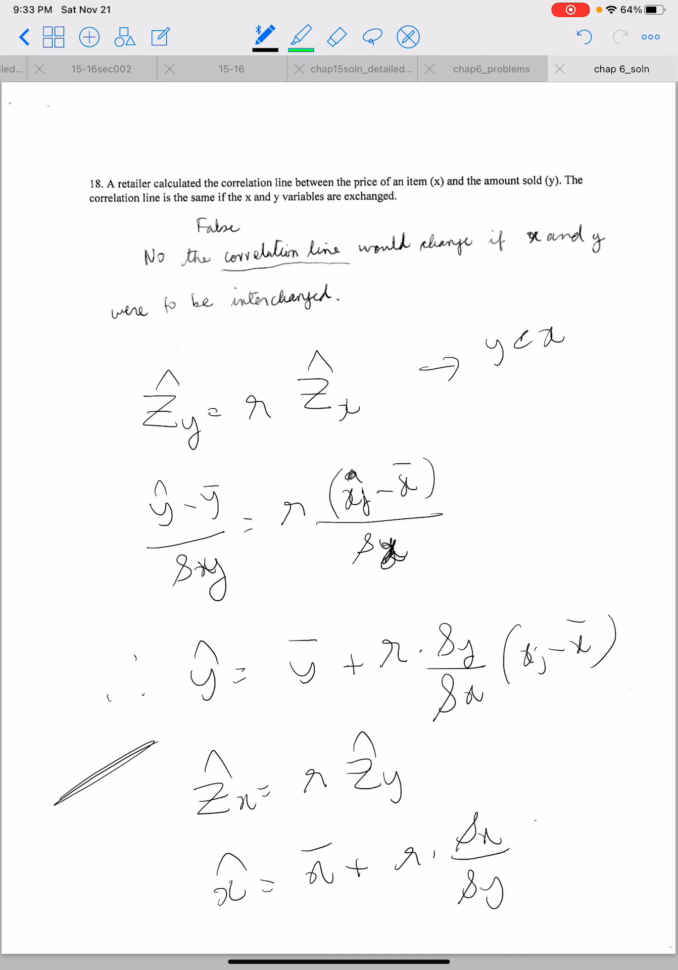
pyautogui.moveTo(523, 866); pyautogui.dragTo(582, 859)
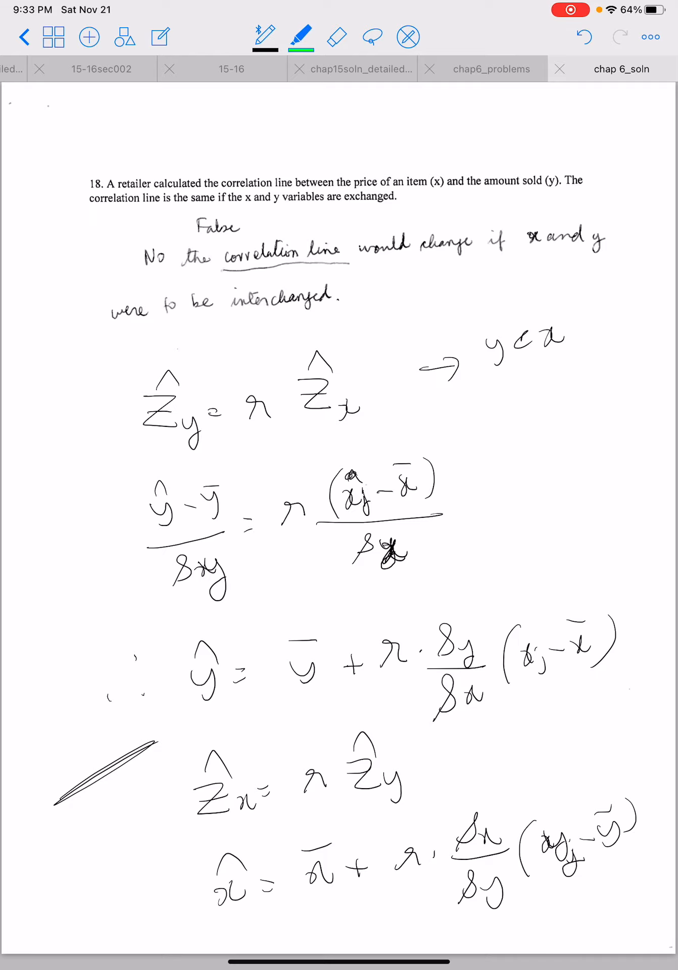
pyautogui.moveTo(640, 637); pyautogui.dragTo(637, 799)
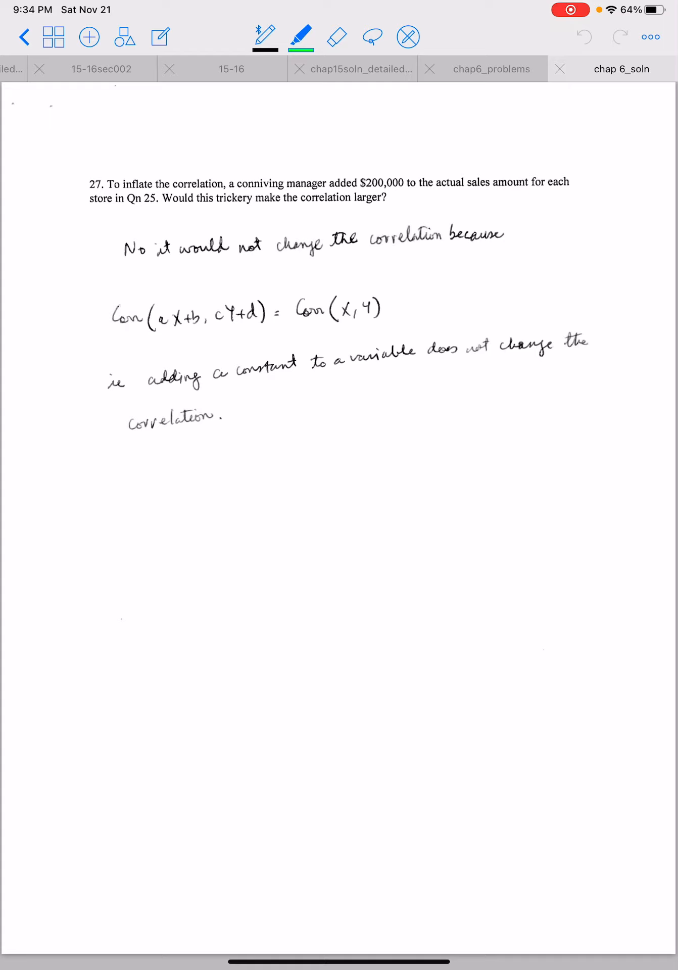
# Step: Handwrite under question 26 that correlation is unit free, so units needn't be known
pyautogui.moveTo(278, 214); pyautogui.dragTo(359, 215)
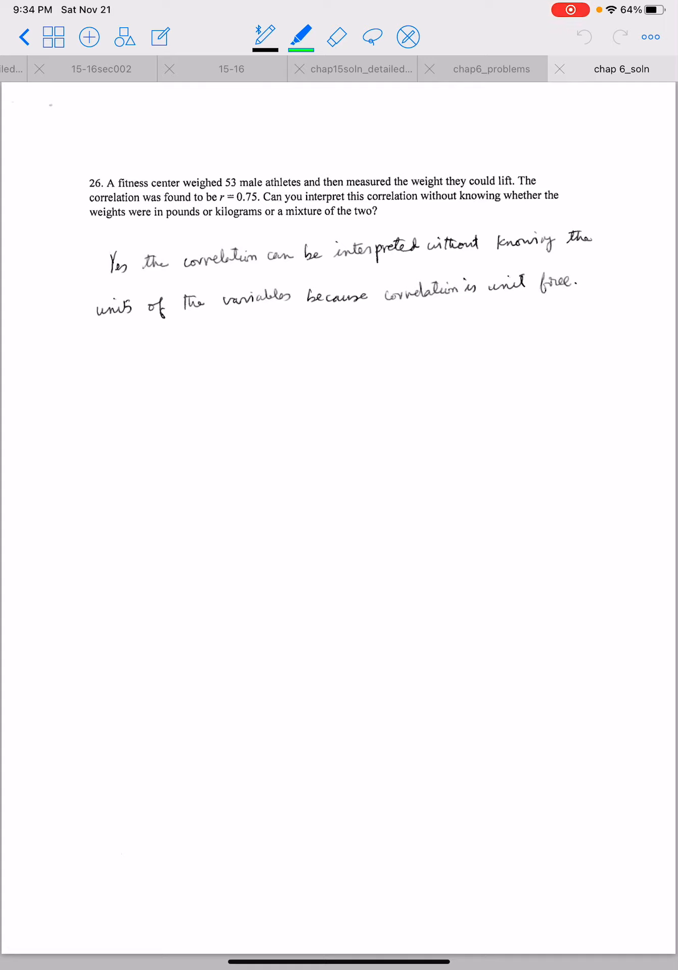
pyautogui.moveTo(108, 339); pyautogui.dragTo(451, 312)
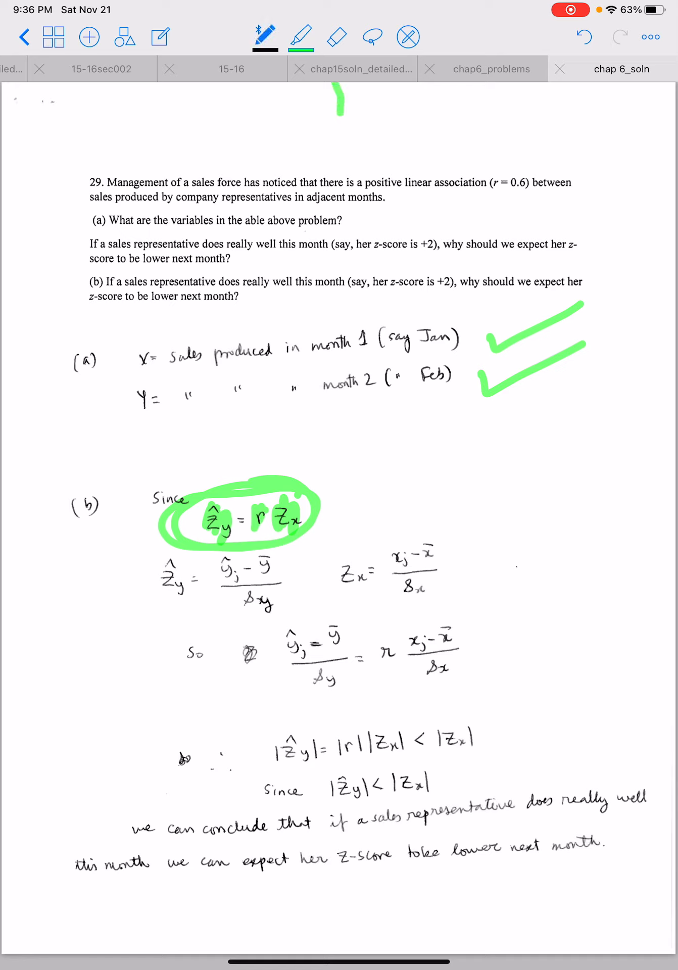
# Step: Draw arrows linking zx to value 2 and ẑy to .6, plus another arrow below
pyautogui.moveTo(294, 521); pyautogui.dragTo(463, 488)
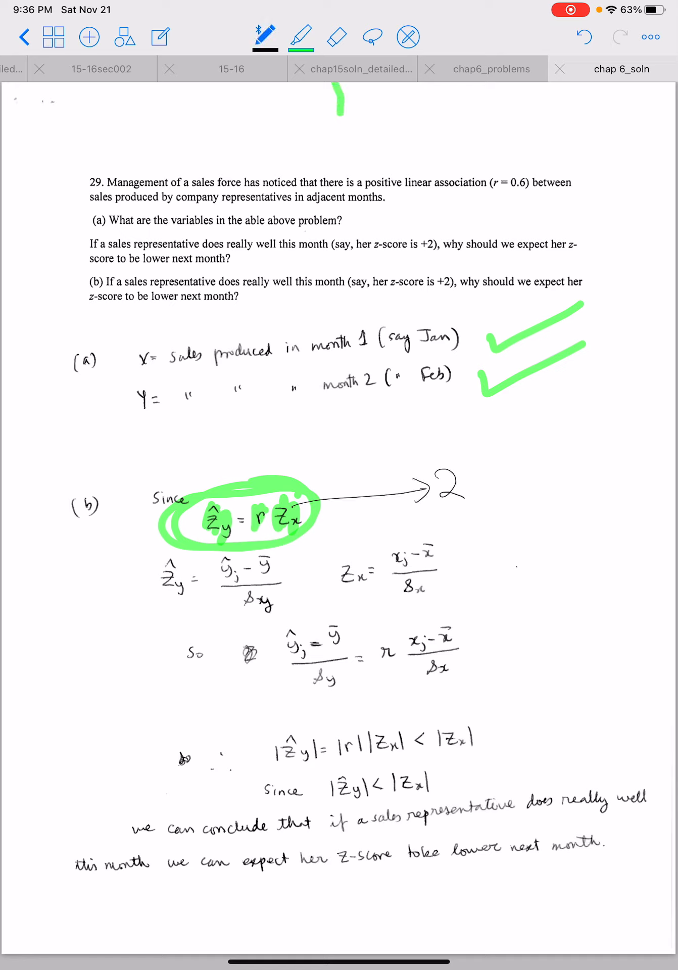
pyautogui.moveTo(253, 523); pyautogui.dragTo(460, 439)
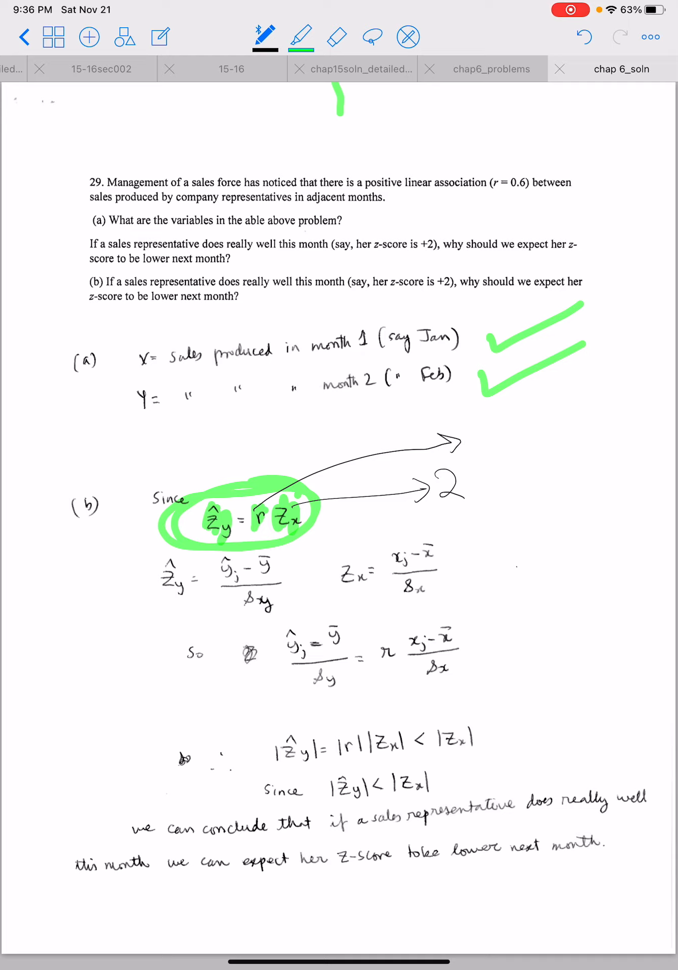
pyautogui.write('.6')
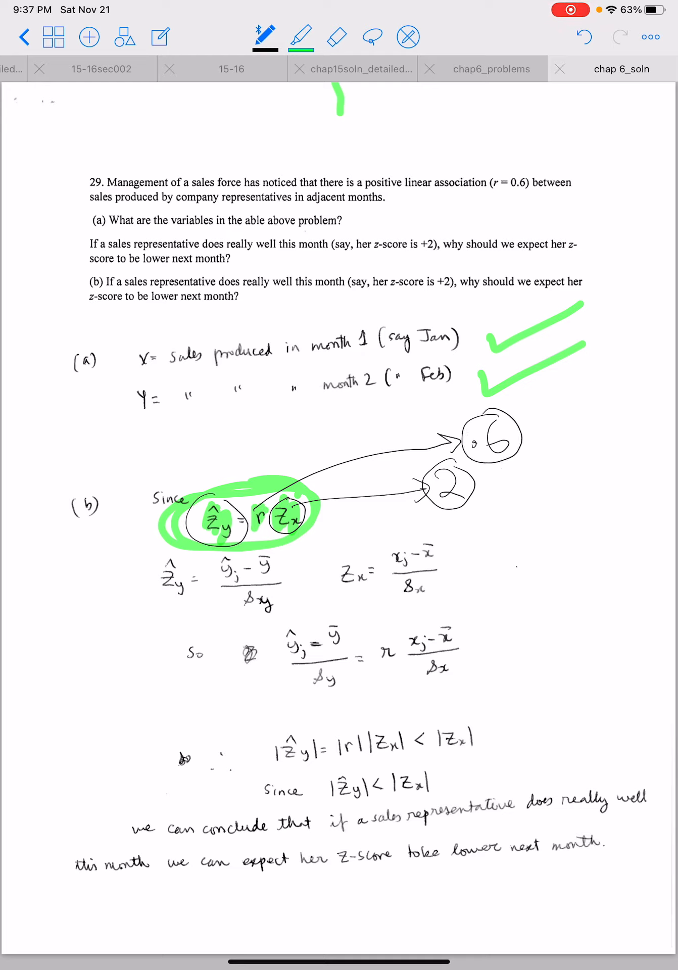
pyautogui.moveTo(235, 551); pyautogui.dragTo(526, 545)
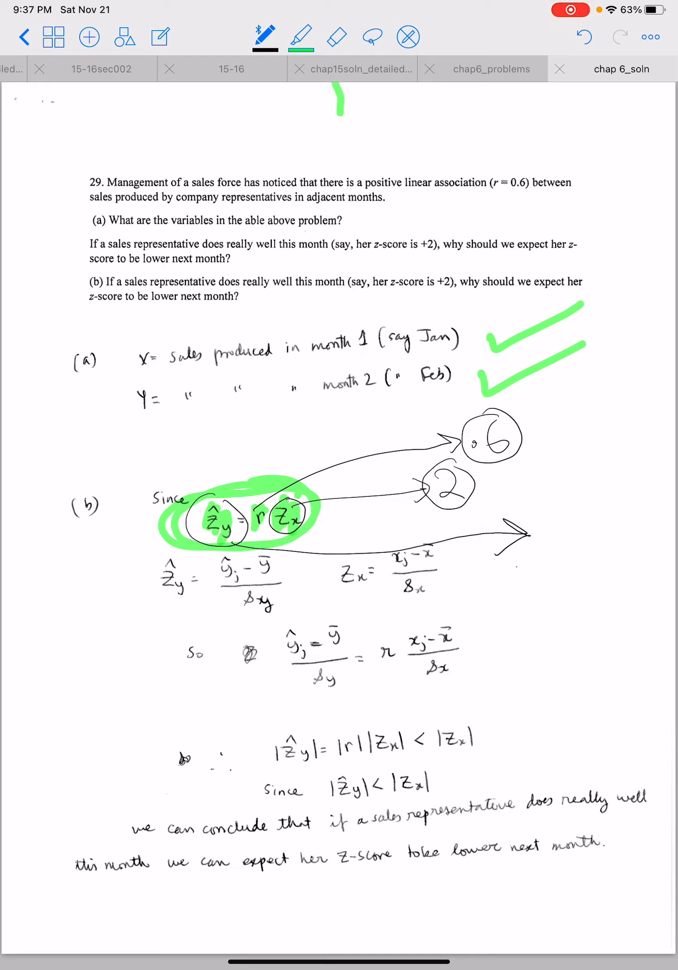